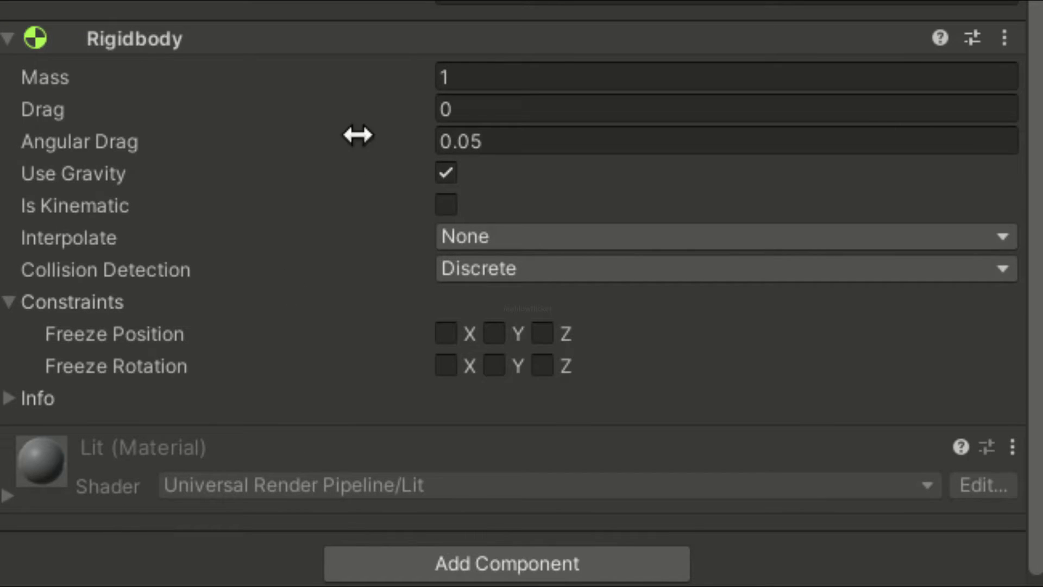
Step: Check Rigidbody drag values, toggle gravity off and on, and widen the Physics settings sidebar
{"action": "left_click", "coordinate": [725, 77]}
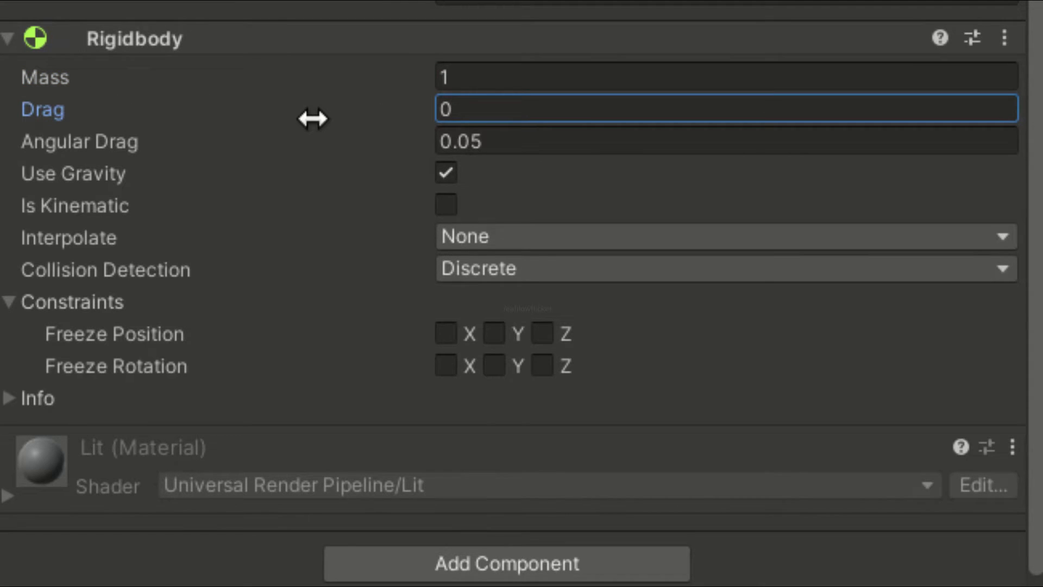
{"action": "mouse_move", "coordinate": [43, 110]}
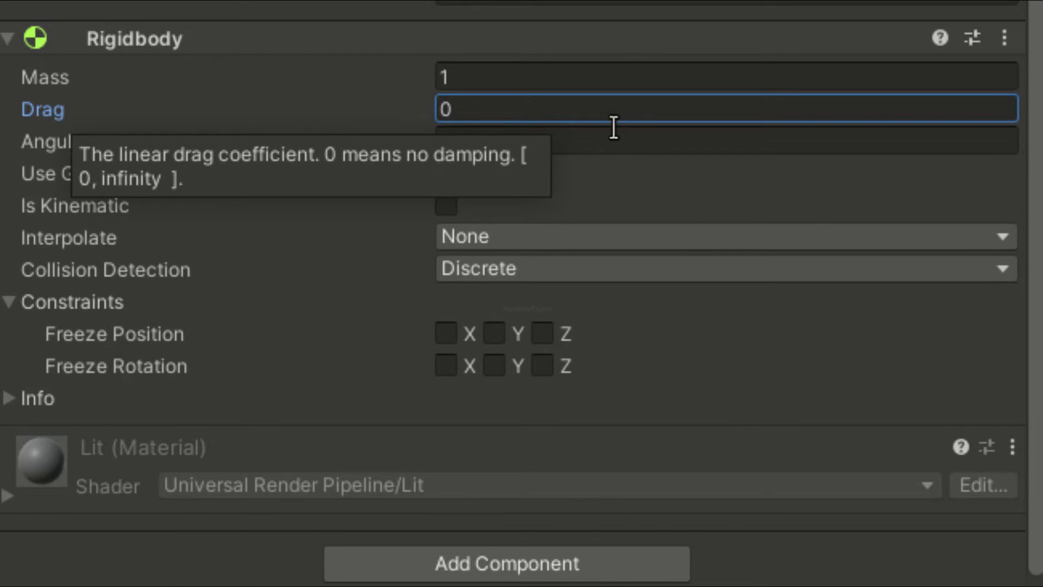
{"action": "left_click", "coordinate": [725, 141]}
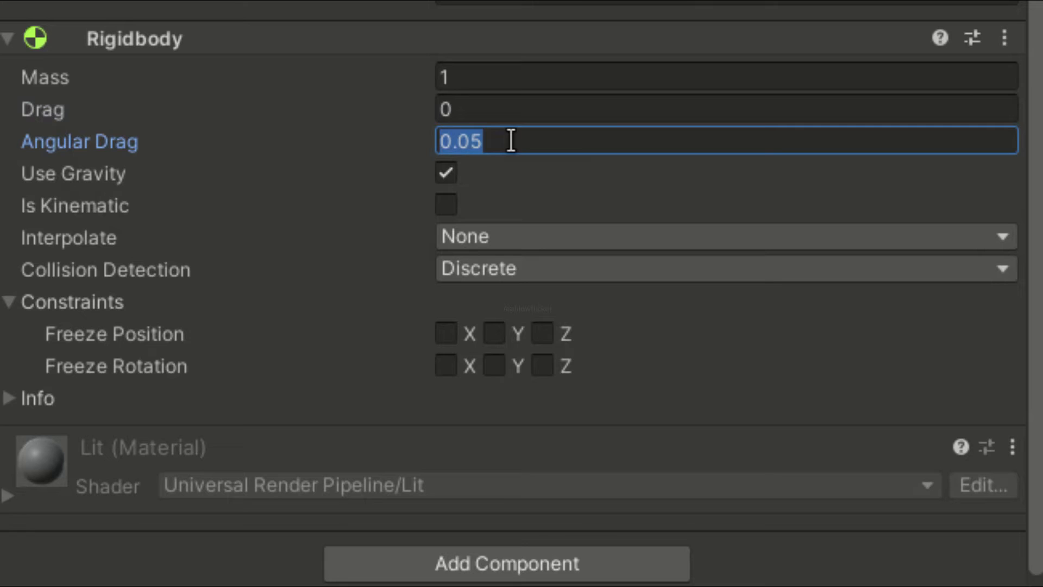
{"action": "left_click", "coordinate": [445, 173]}
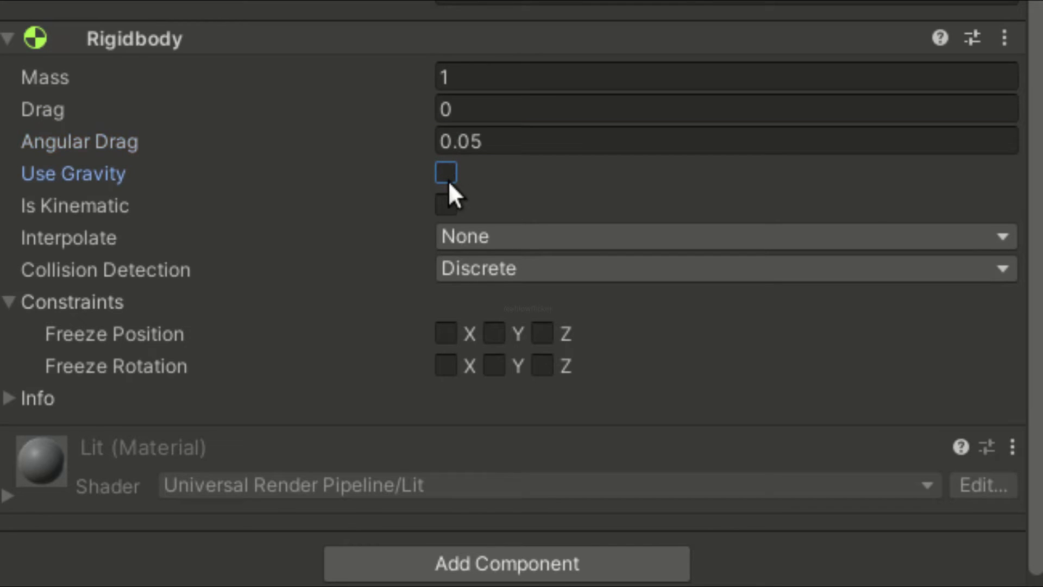
{"action": "left_click", "coordinate": [445, 172]}
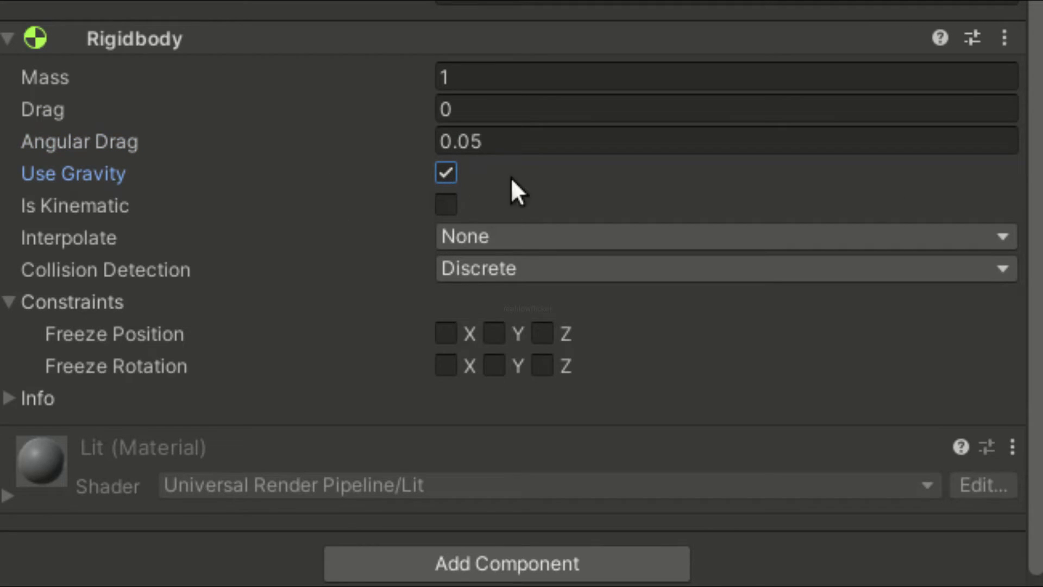
{"action": "mouse_move", "coordinate": [342, 186]}
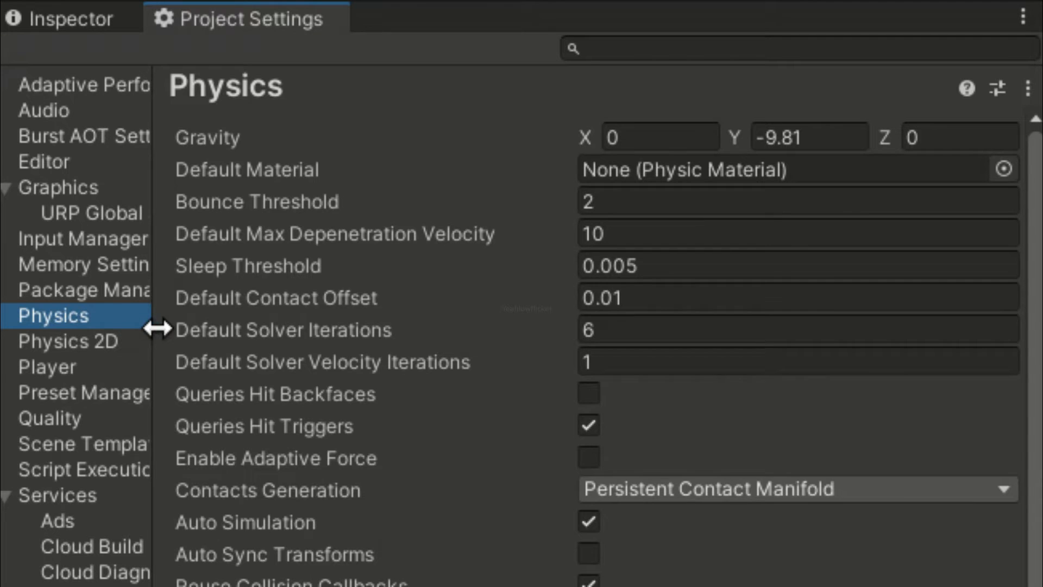
{"action": "left_click_drag", "start_coordinate": [160, 329], "coordinate": [273, 329]}
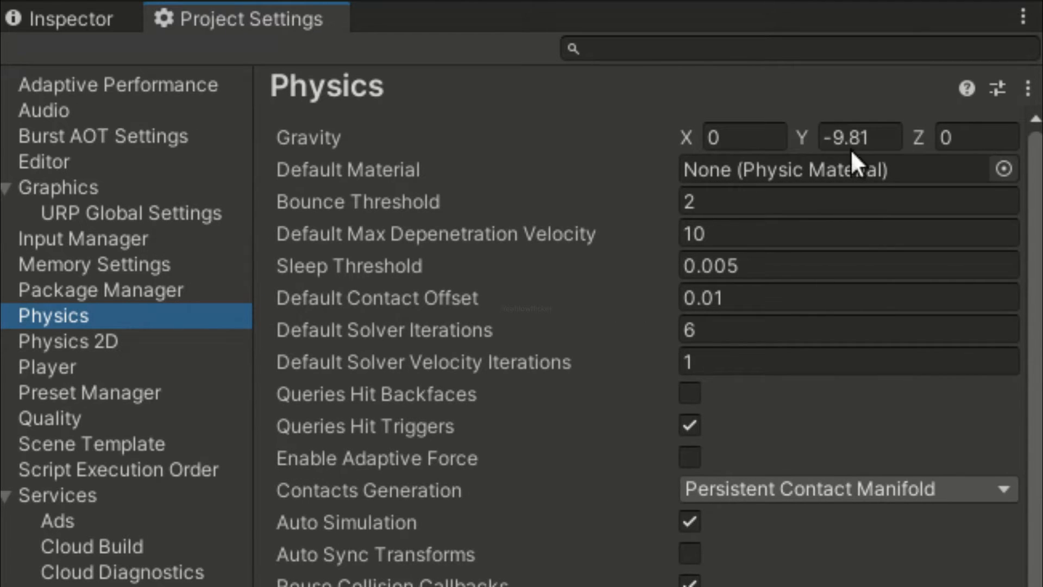
{"action": "left_click", "coordinate": [859, 137]}
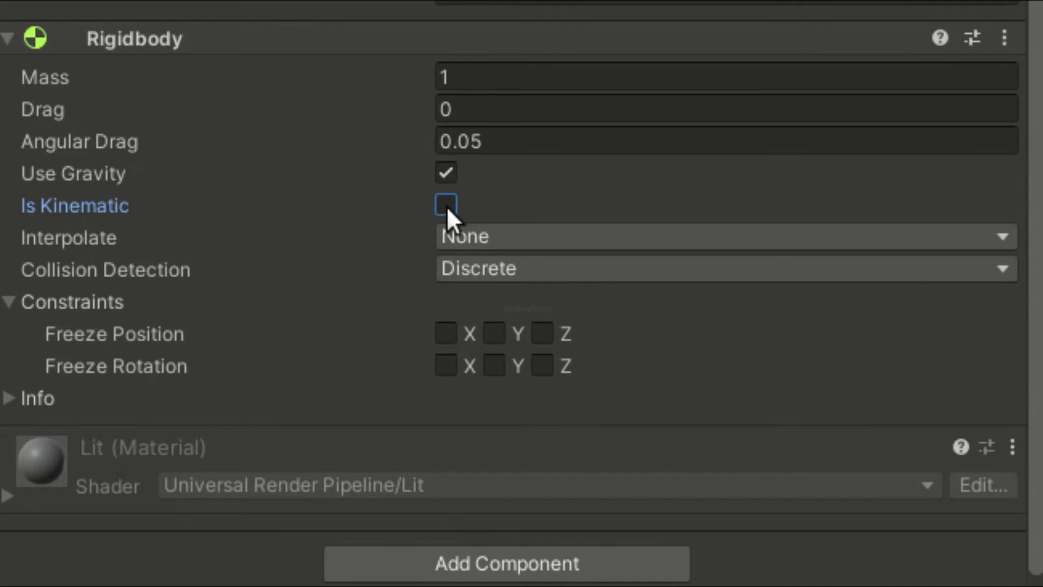
{"action": "left_click", "coordinate": [444, 205]}
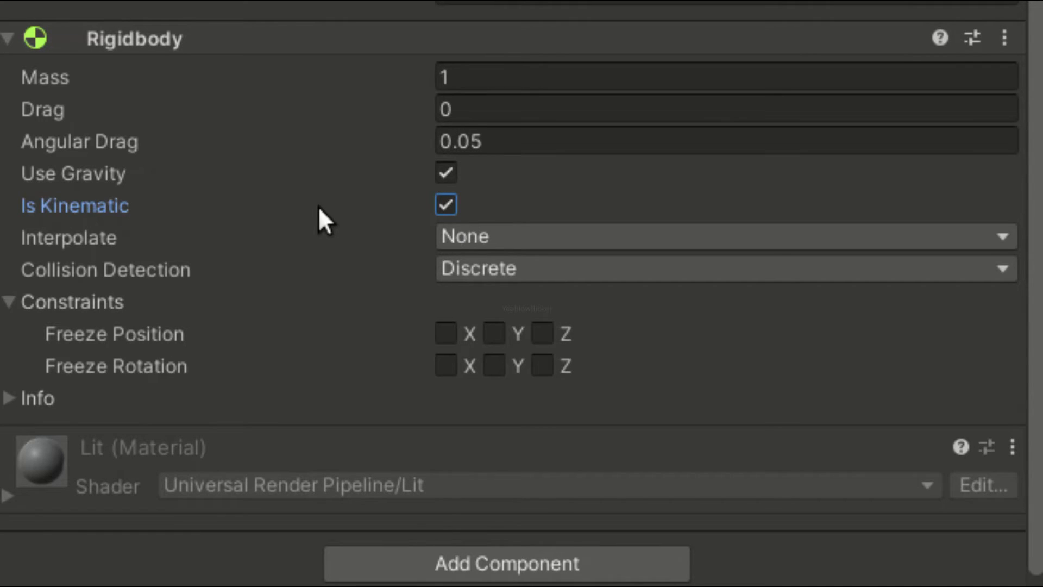
{"action": "mouse_move", "coordinate": [123, 219]}
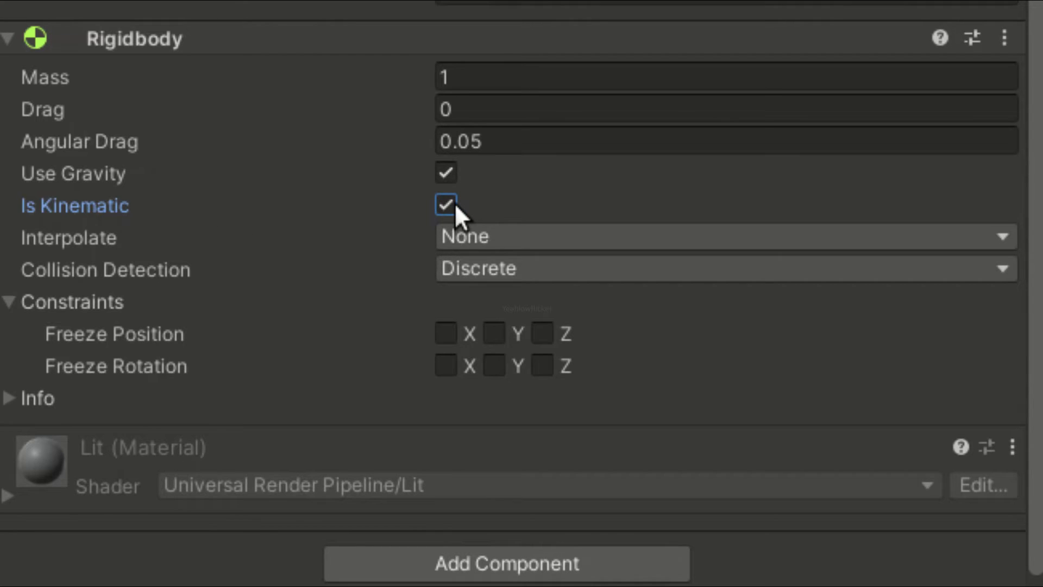
{"action": "left_click", "coordinate": [445, 204]}
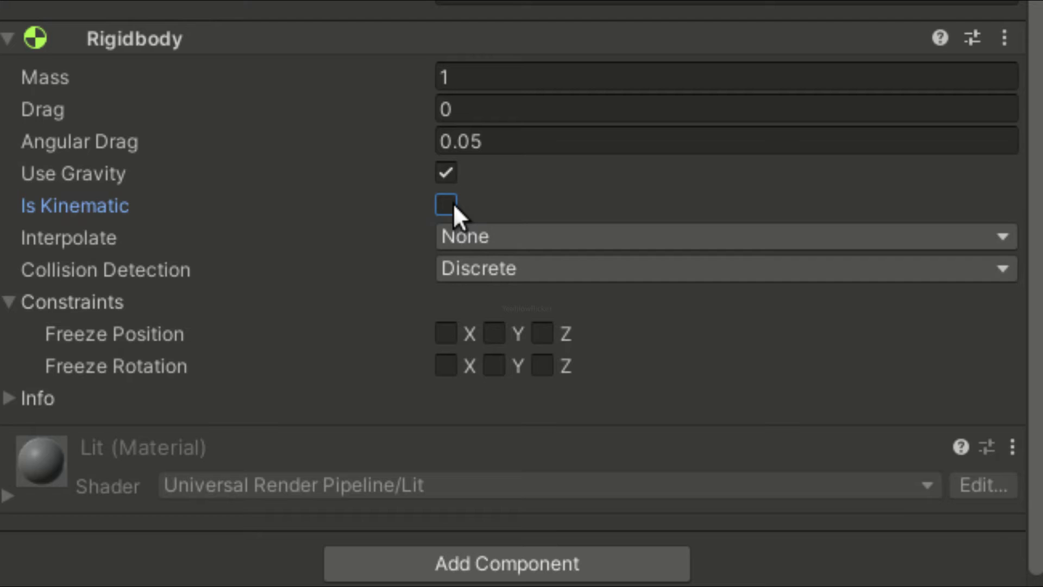
{"action": "left_click", "coordinate": [725, 269]}
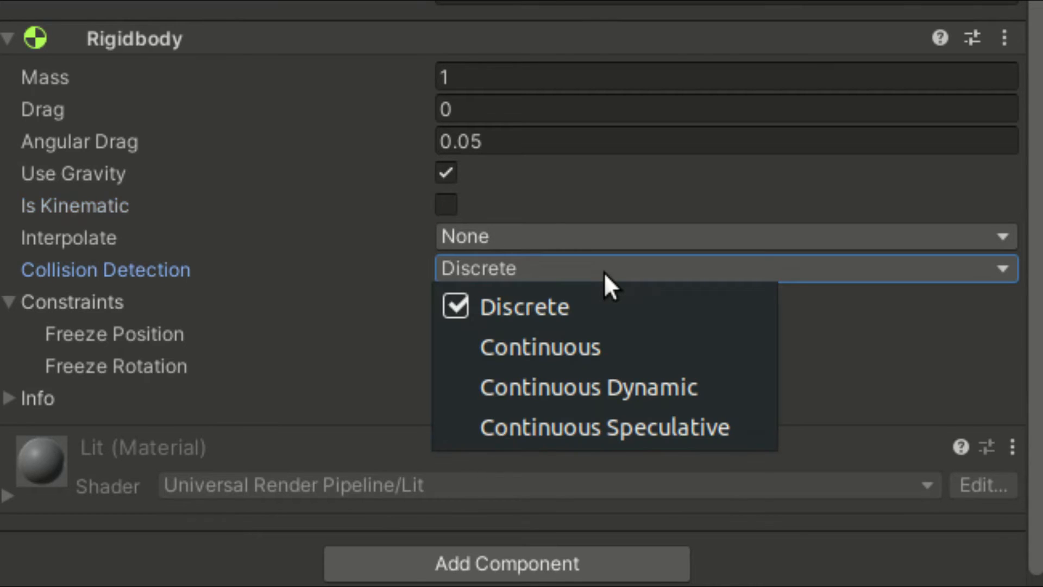
{"action": "mouse_move", "coordinate": [616, 285]}
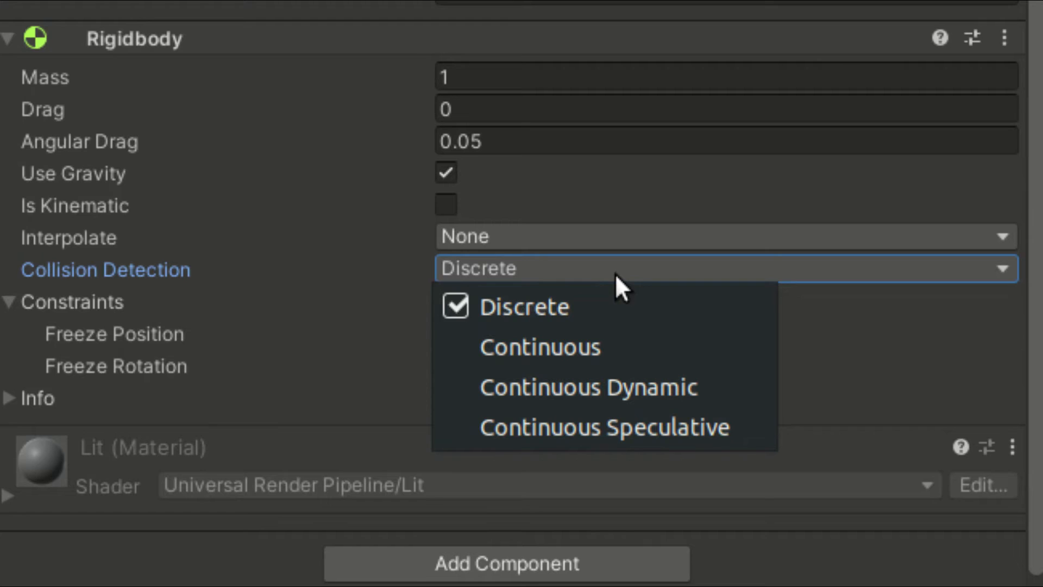
{"action": "mouse_move", "coordinate": [618, 313]}
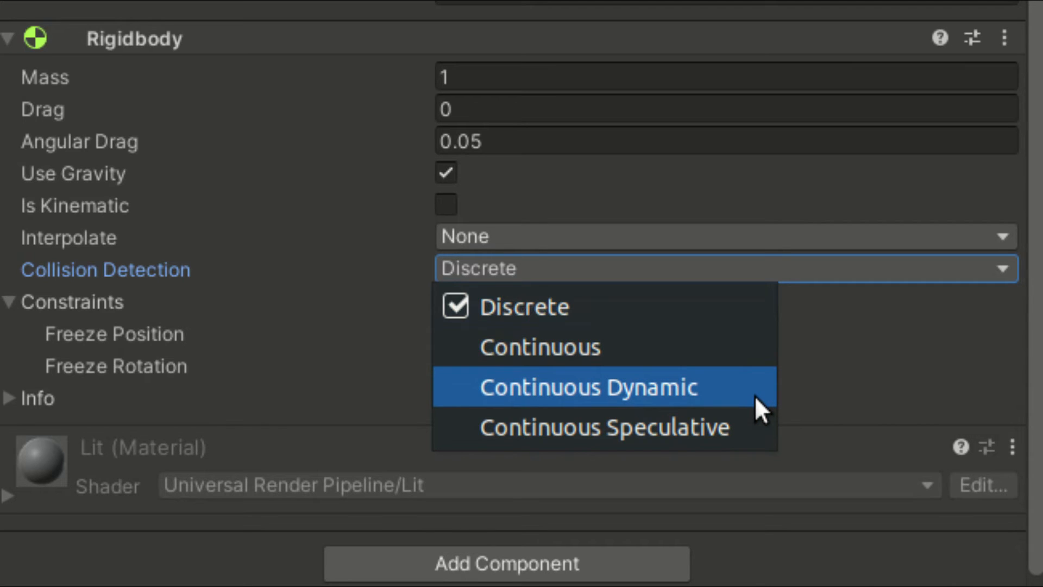
{"action": "mouse_move", "coordinate": [858, 299]}
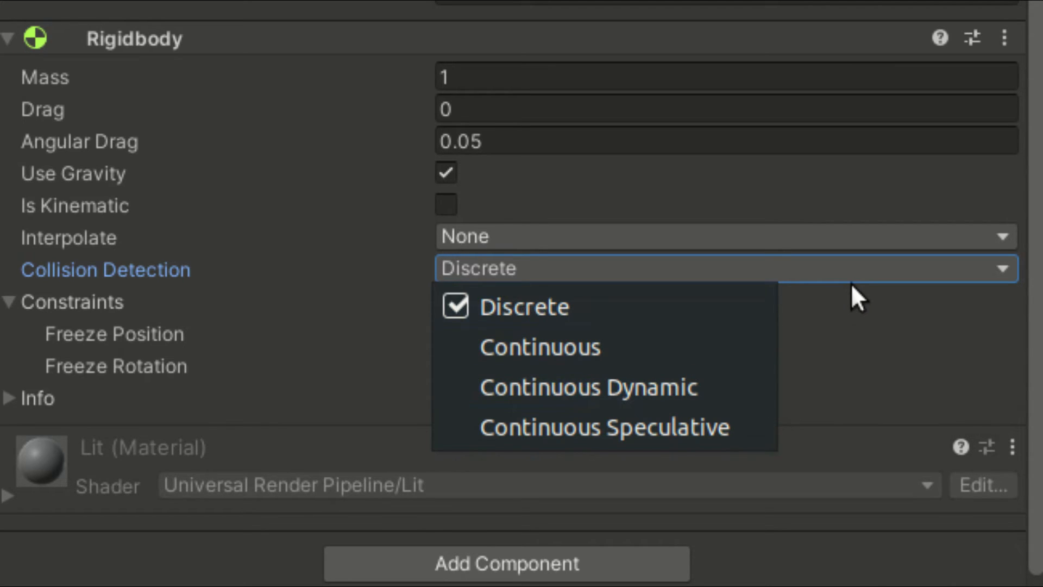
{"action": "left_click", "coordinate": [522, 306]}
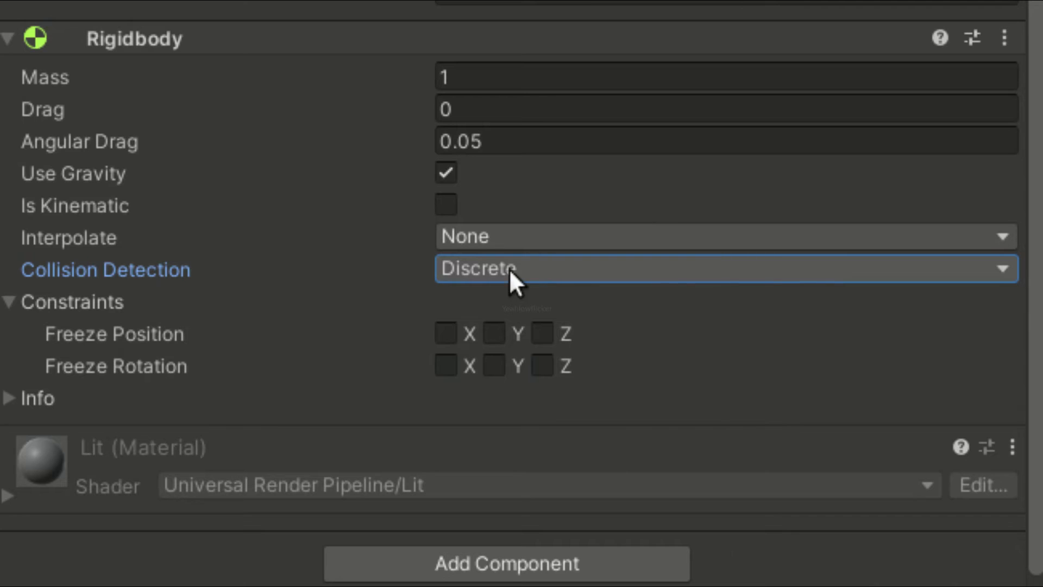
{"action": "mouse_move", "coordinate": [110, 343]}
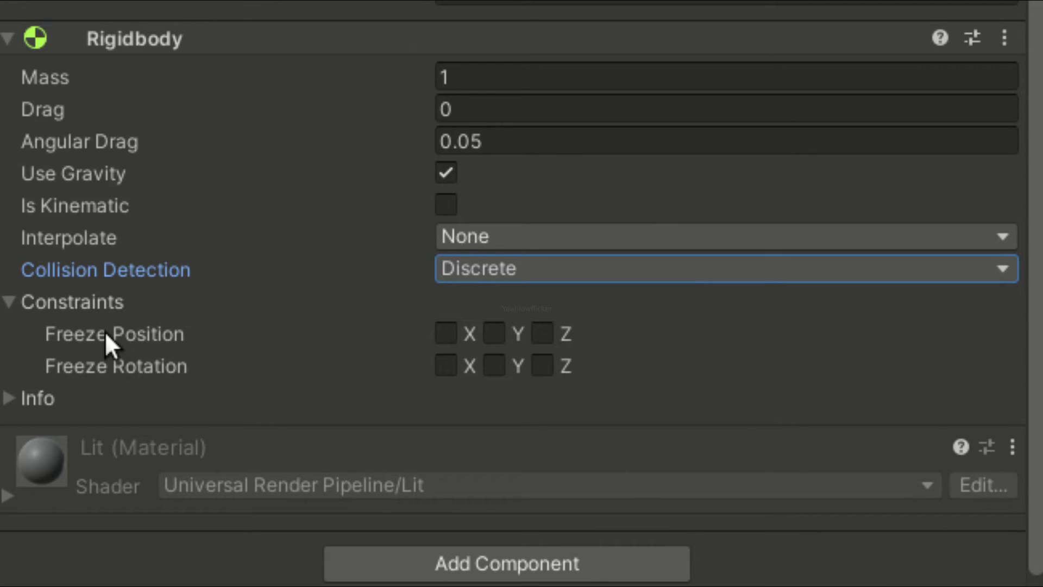
Step: Tick Freeze Position X and Z and Freeze Rotation Y in the Rigidbody Constraints
{"action": "left_click", "coordinate": [445, 333]}
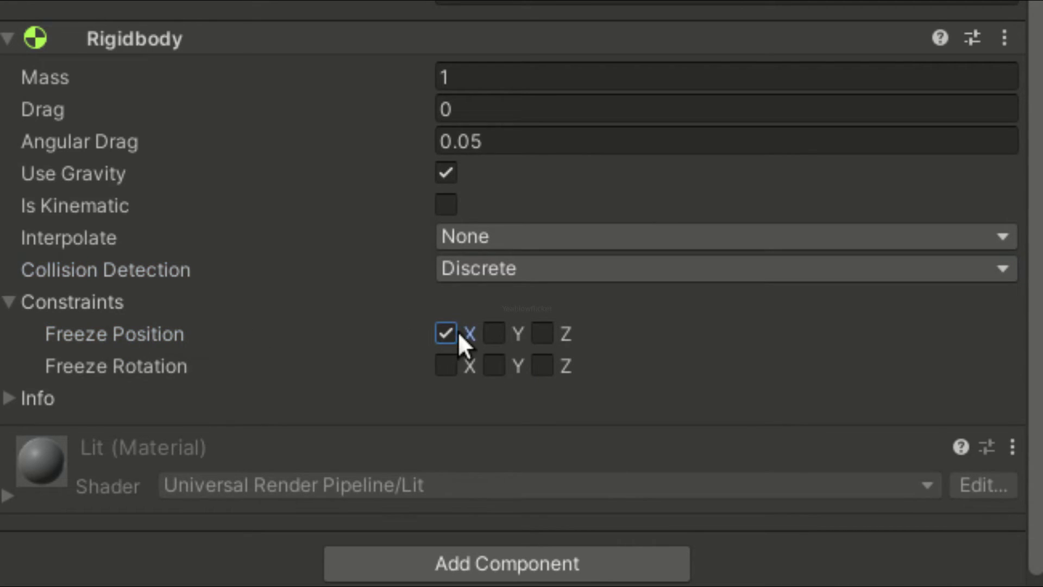
{"action": "left_click", "coordinate": [541, 333]}
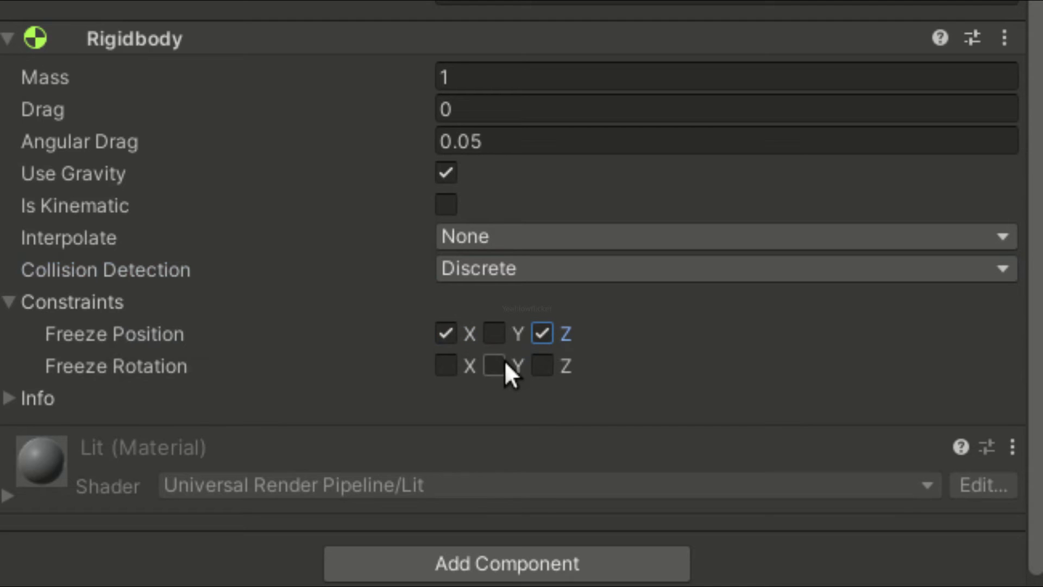
{"action": "left_click", "coordinate": [493, 365]}
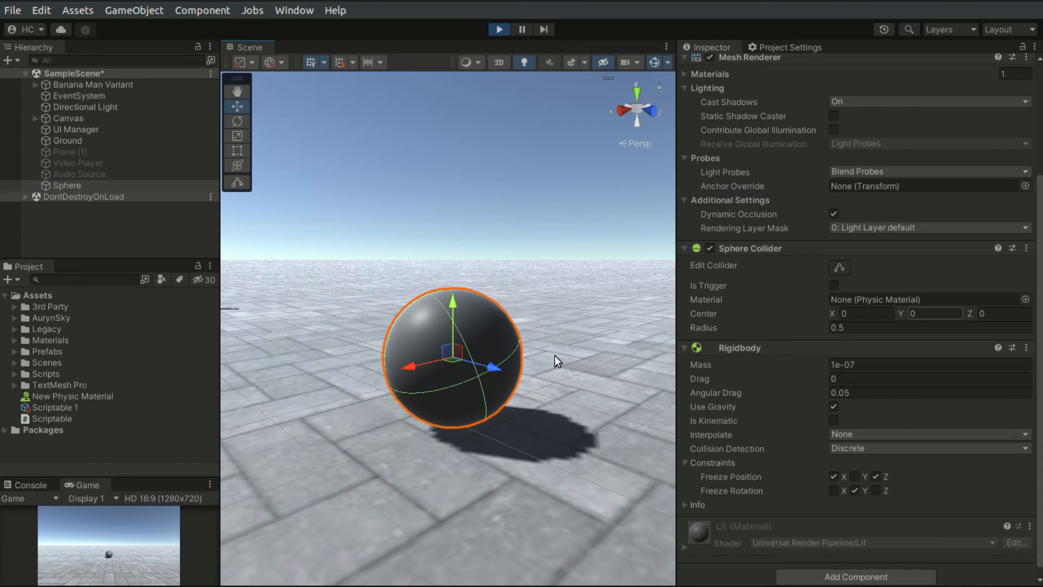
{"action": "mouse_move", "coordinate": [756, 258]}
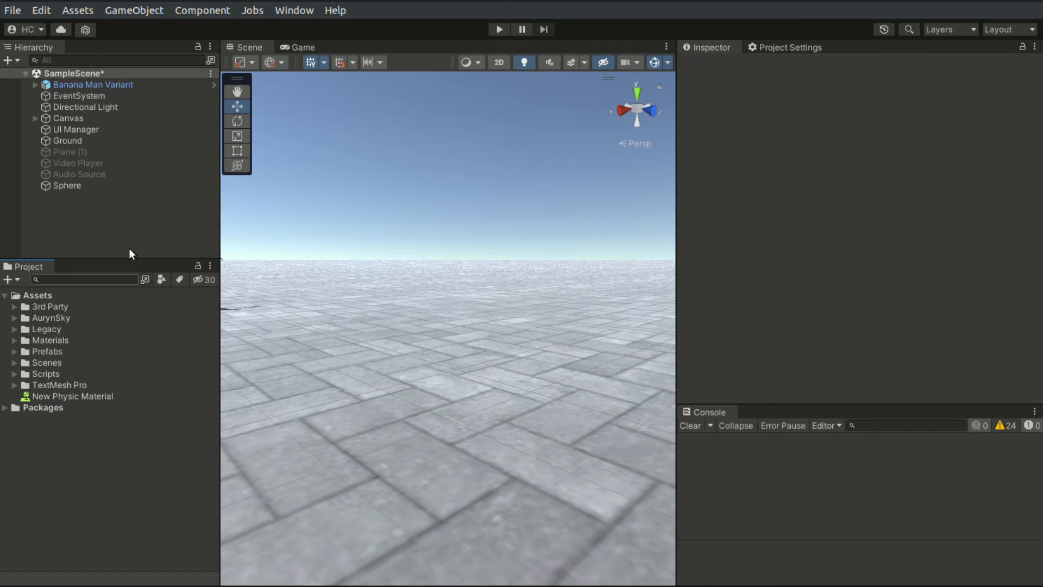
Step: Select Sphere, ping its collider's material, and select New Physic Material in the Project window
{"action": "left_click", "coordinate": [67, 185]}
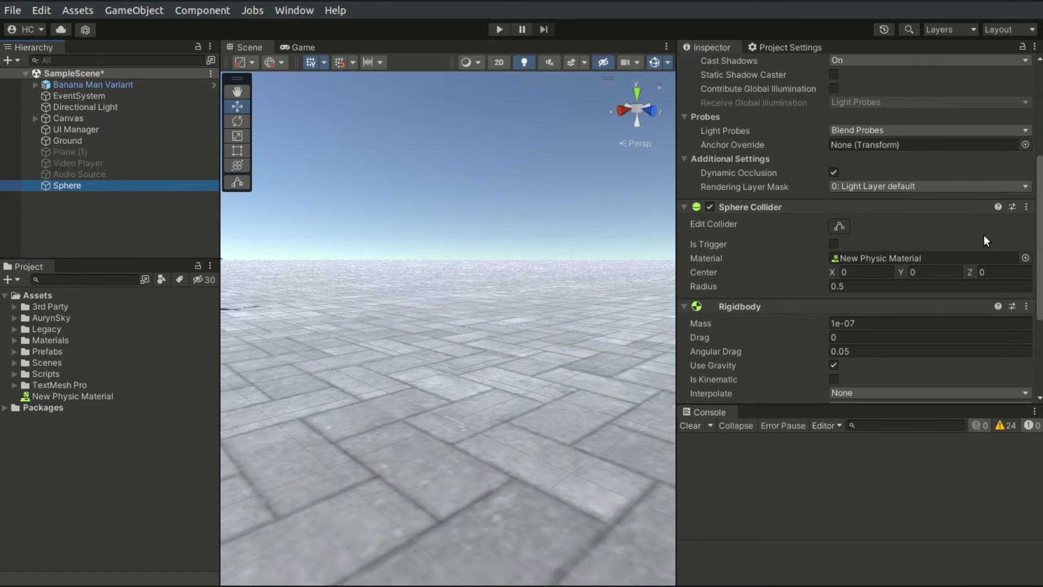
{"action": "left_click", "coordinate": [884, 258]}
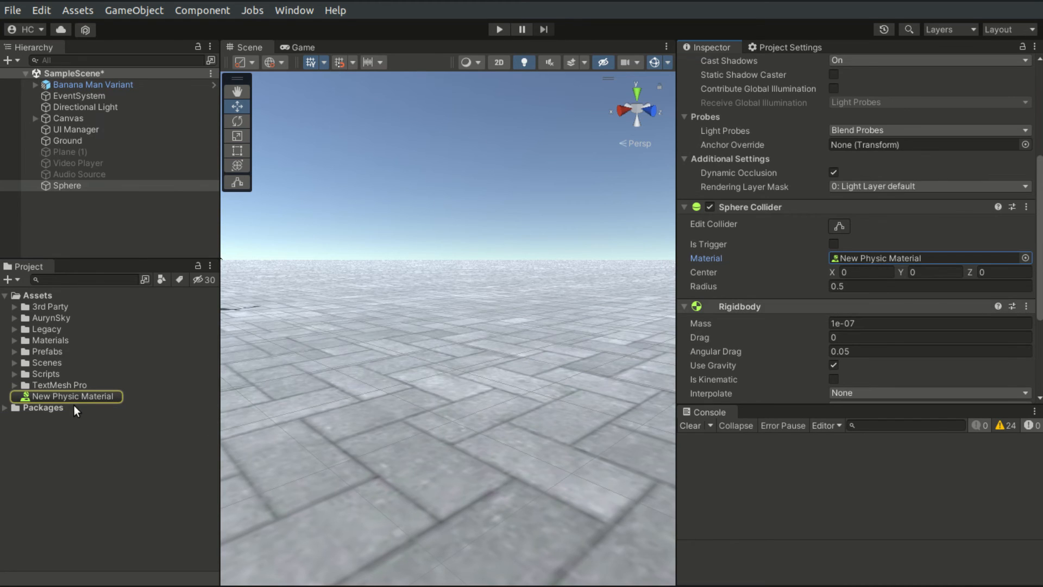
{"action": "left_click", "coordinate": [73, 396]}
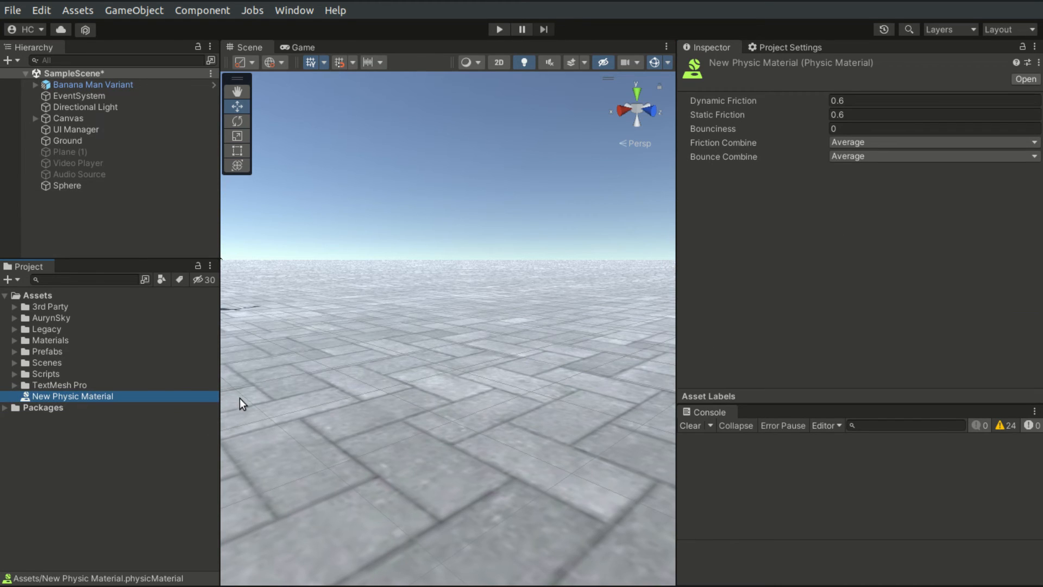
{"action": "mouse_move", "coordinate": [208, 406]}
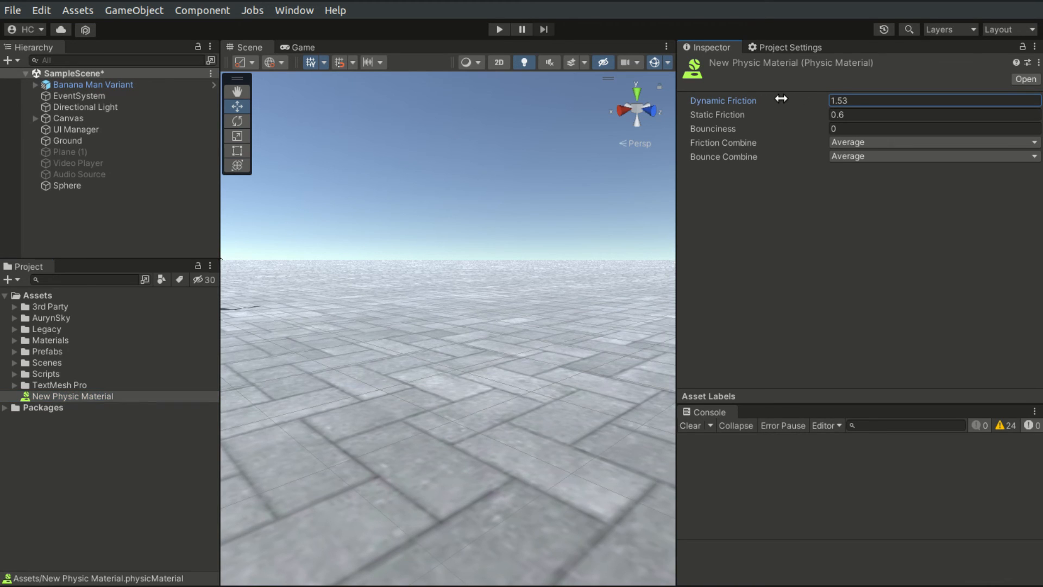
Step: Set static friction 2.52, friction combine Maximum and bounce combine Minimum on New Physic Material
{"action": "left_click", "coordinate": [931, 115]}
{"action": "type", "text": "2.52"}
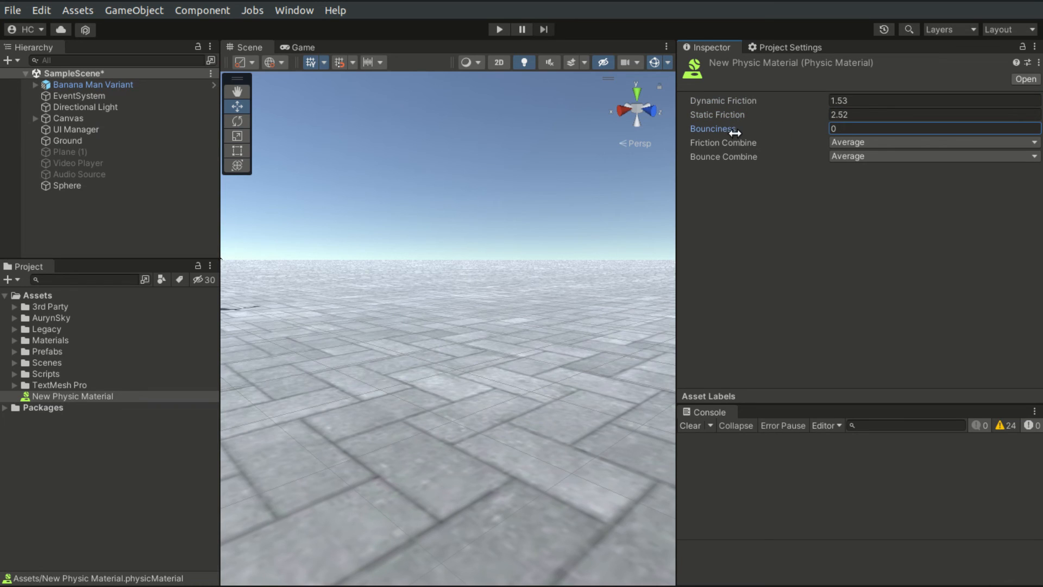
{"action": "left_click", "coordinate": [931, 142]}
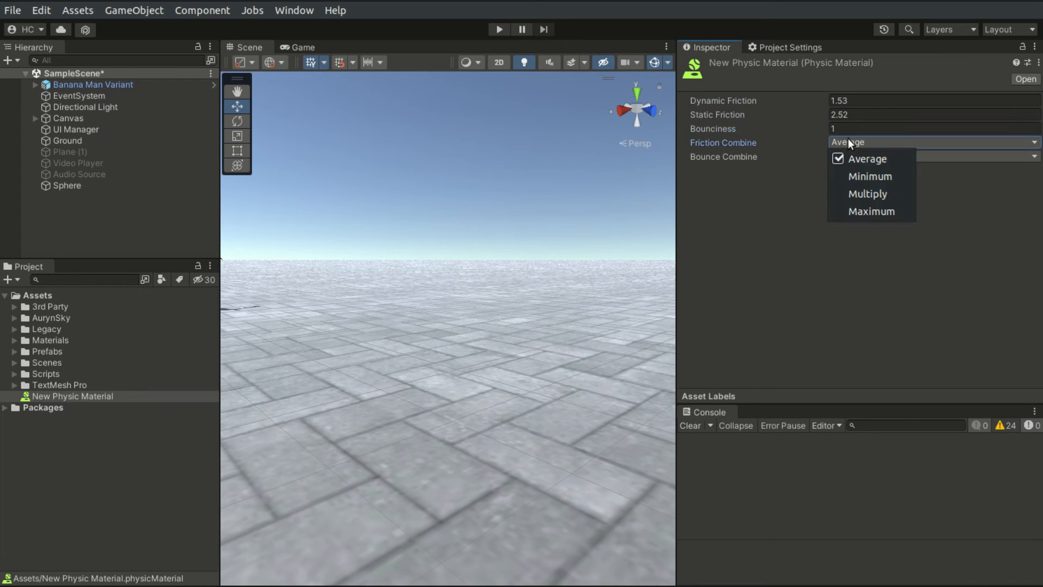
{"action": "mouse_move", "coordinate": [866, 194]}
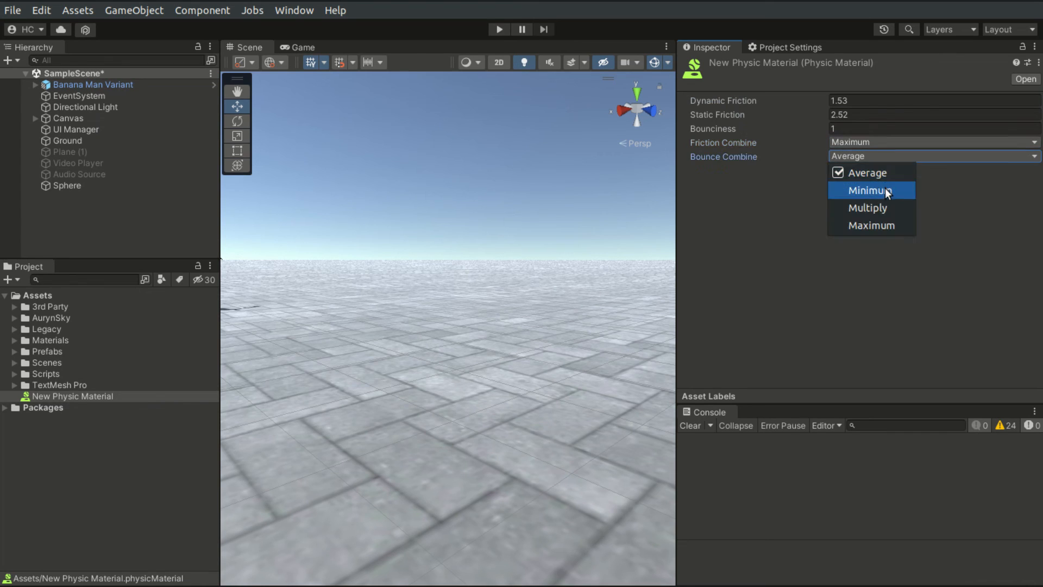
{"action": "left_click", "coordinate": [867, 189]}
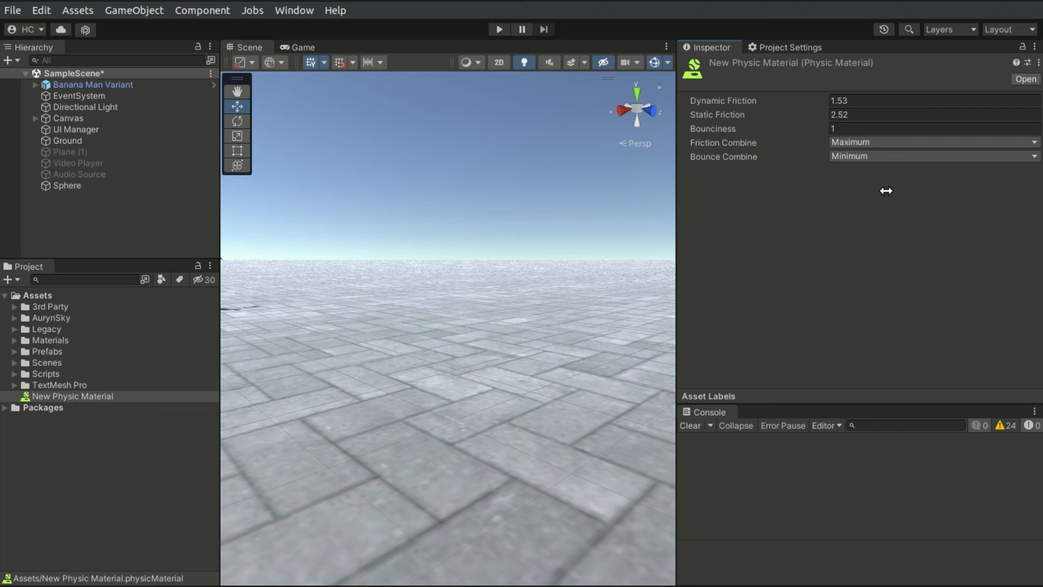
{"action": "mouse_move", "coordinate": [208, 181]}
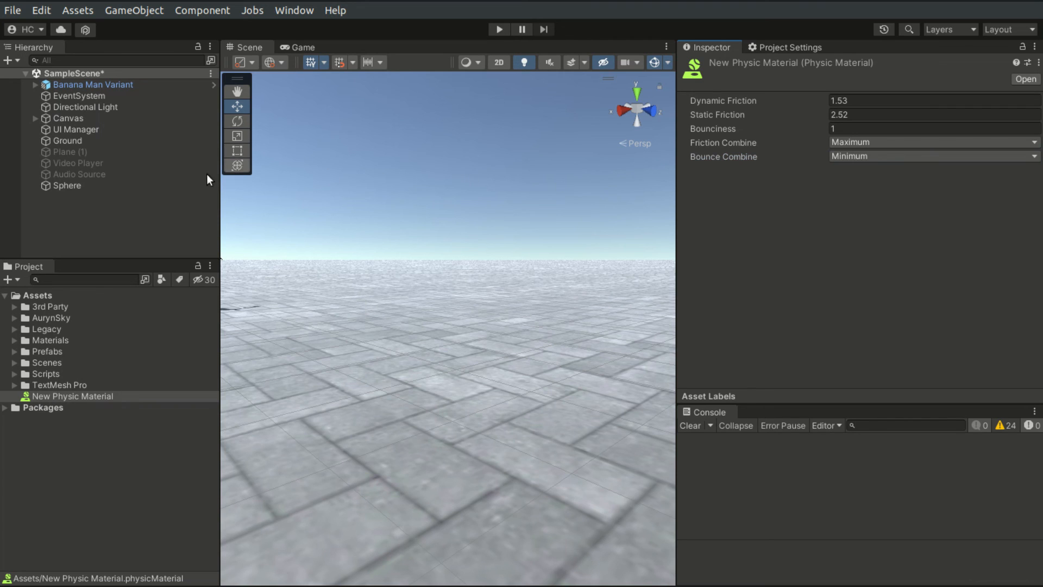
Step: Reselect Sphere and scroll the Inspector to its Sphere Collider and Rigidbody sections
{"action": "left_click", "coordinate": [66, 185]}
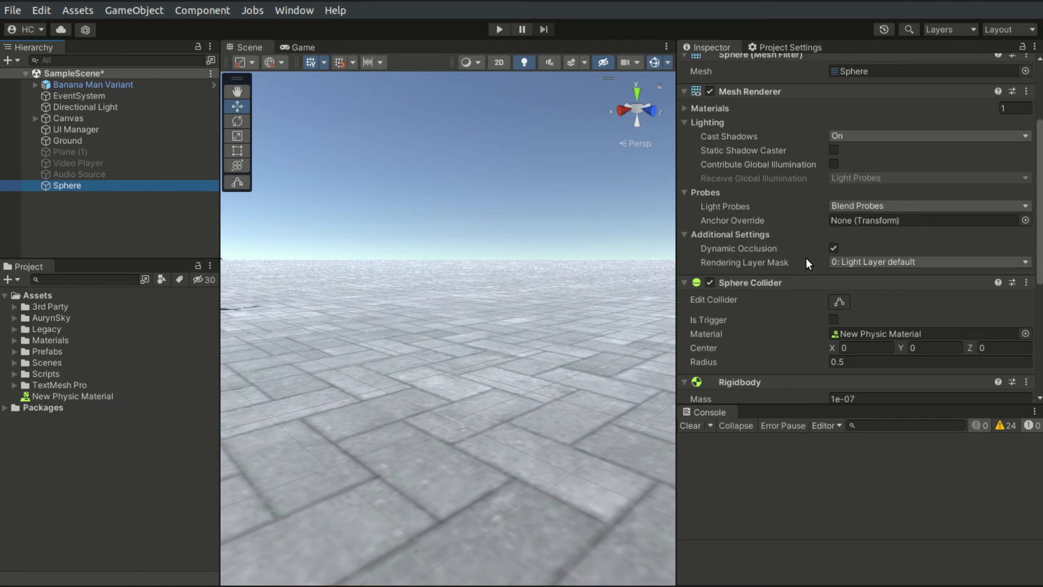
{"action": "scroll", "scroll_direction": "down", "scroll_amount": 3}
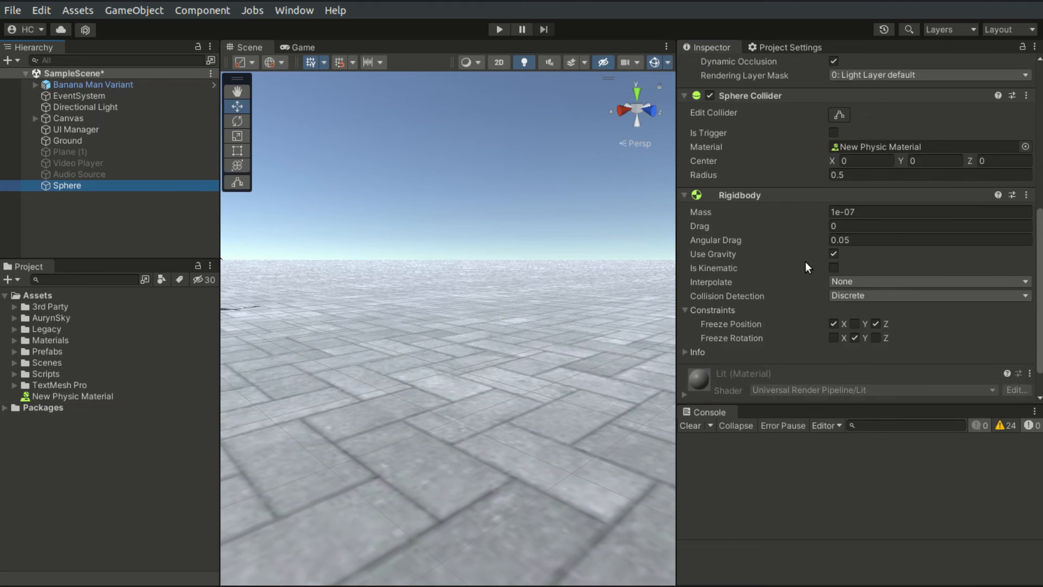